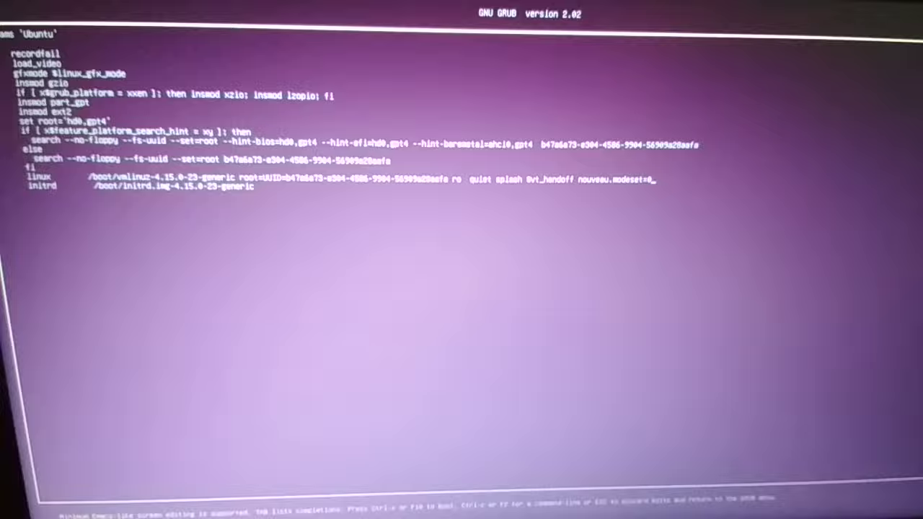
# Boot the edited GRUB entry with nouveau.modeset=0 on the kernel line.
pyautogui.press('enter')
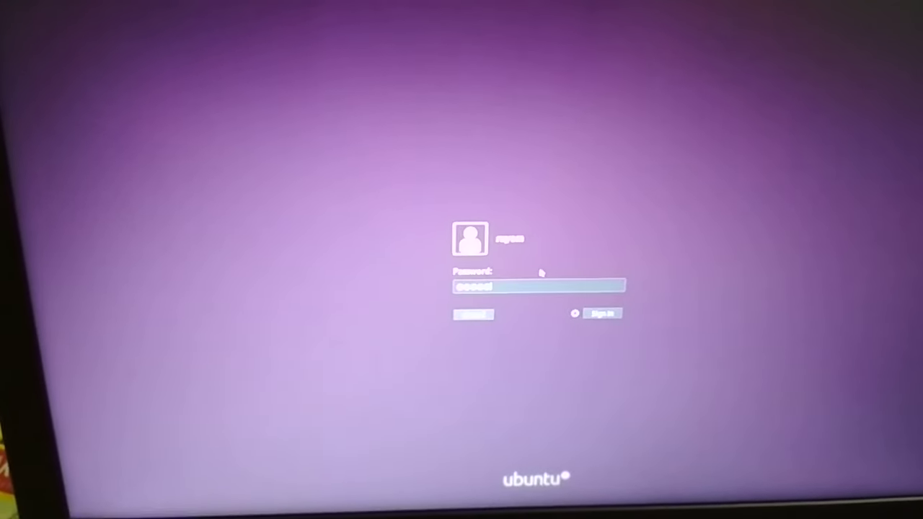
# Sign in at the Ubuntu login screen to reach the desktop.
pyautogui.click(602, 313)
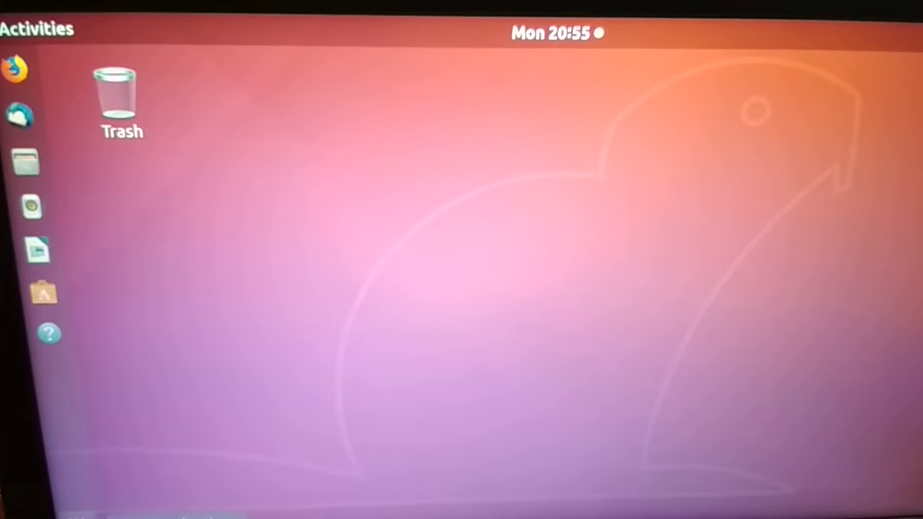
# Launch Software & Updates from the Activities application search.
pyautogui.click(36, 29)
pyautogui.write('so')
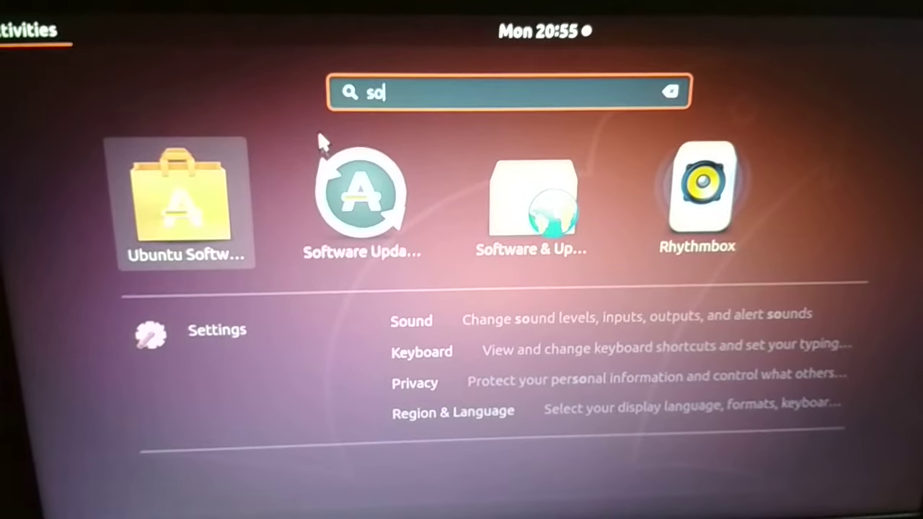
pyautogui.press('Escape')
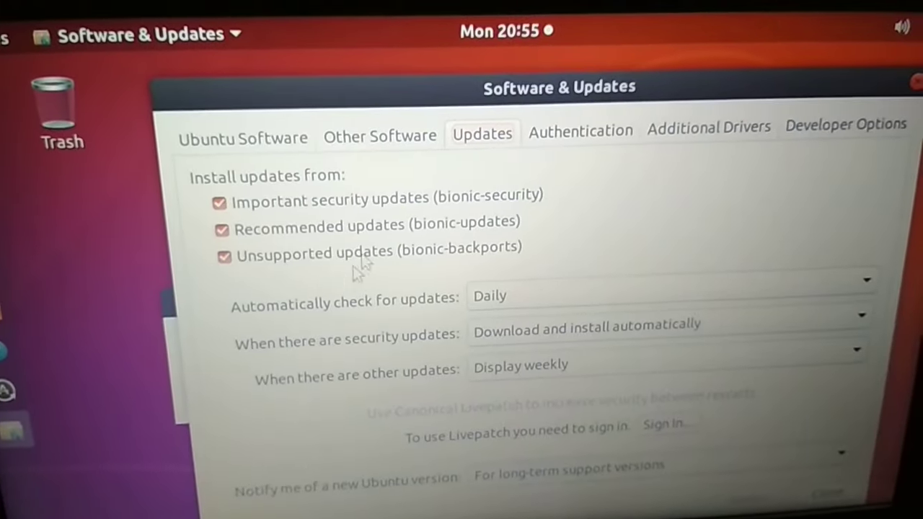
pyautogui.click(709, 127)
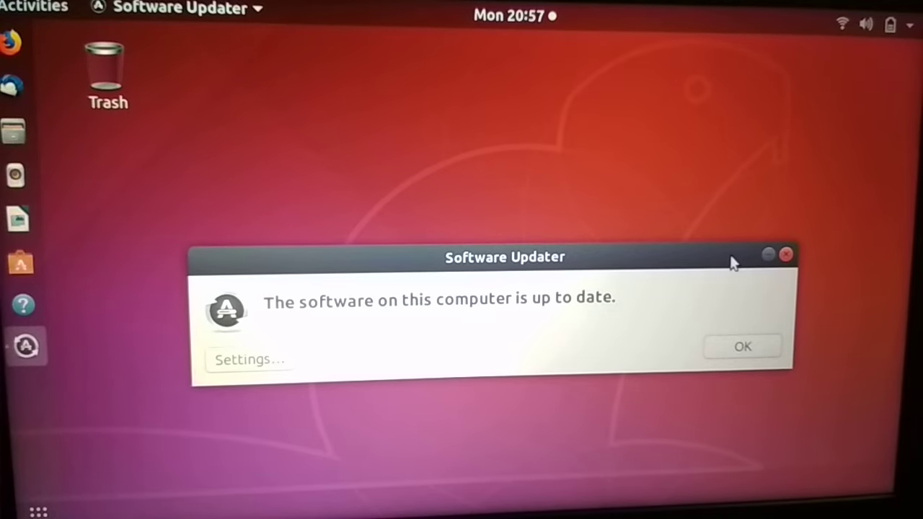
pyautogui.moveTo(548, 341)
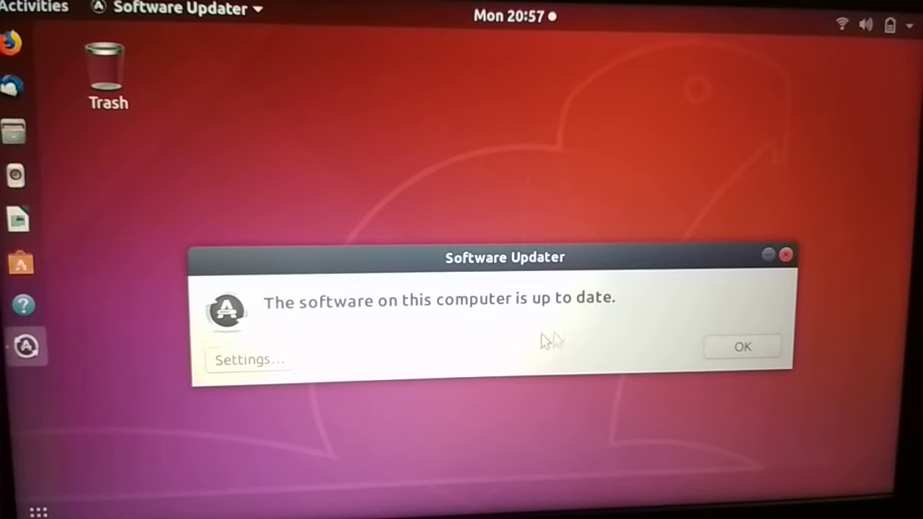
# Open Settings... from Software Updater's up-to-date report.
pyautogui.click(249, 360)
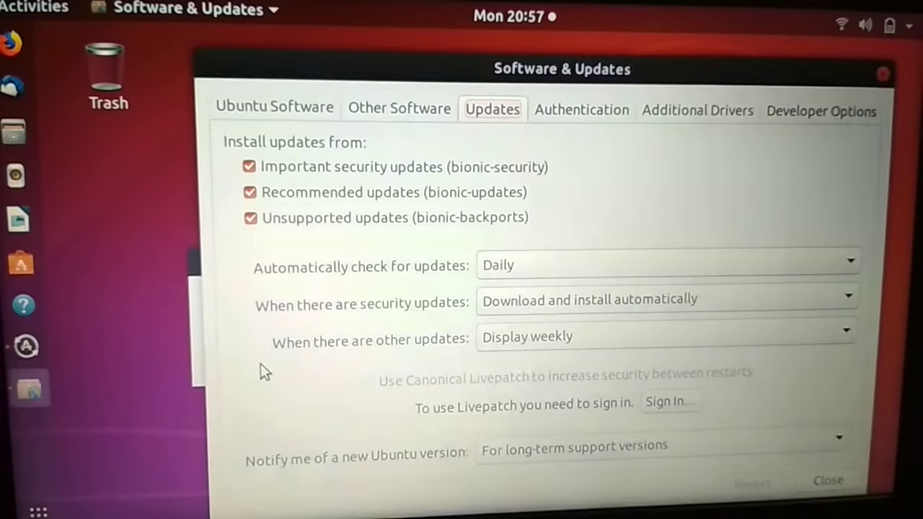
pyautogui.moveTo(667, 137)
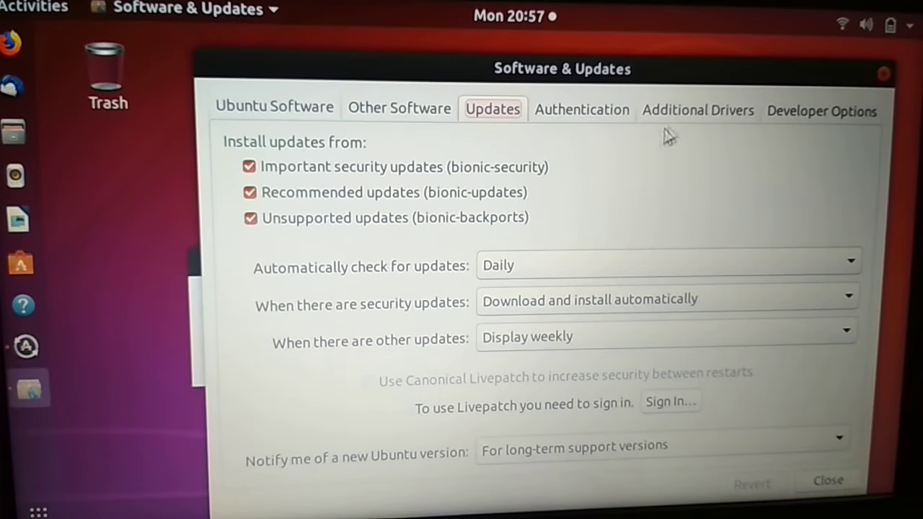
# In Additional Drivers, select the nvidia-driver-390 metapackage for the GTX 1050 Mobile.
pyautogui.click(696, 110)
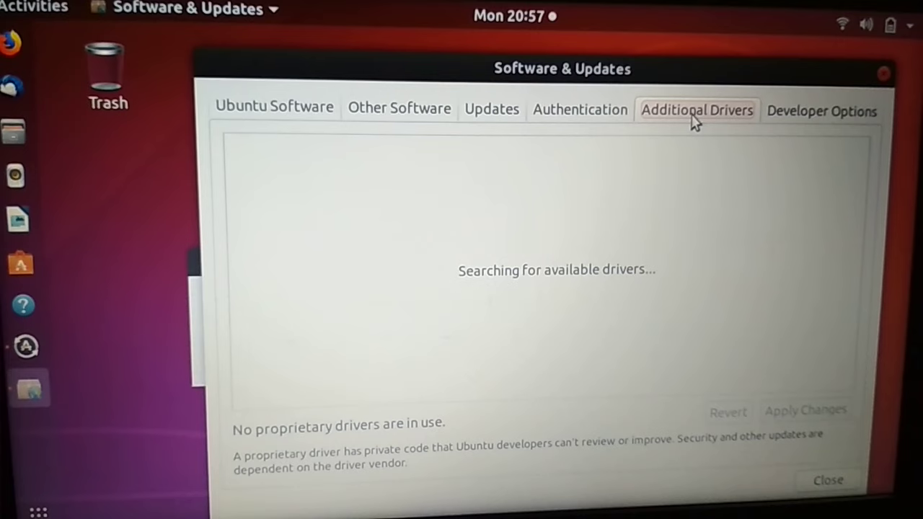
pyautogui.moveTo(617, 259)
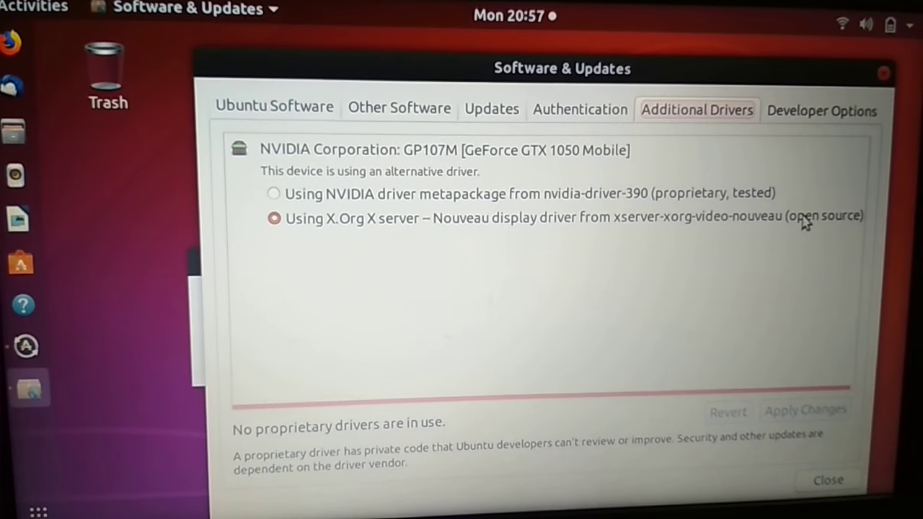
pyautogui.moveTo(767, 221)
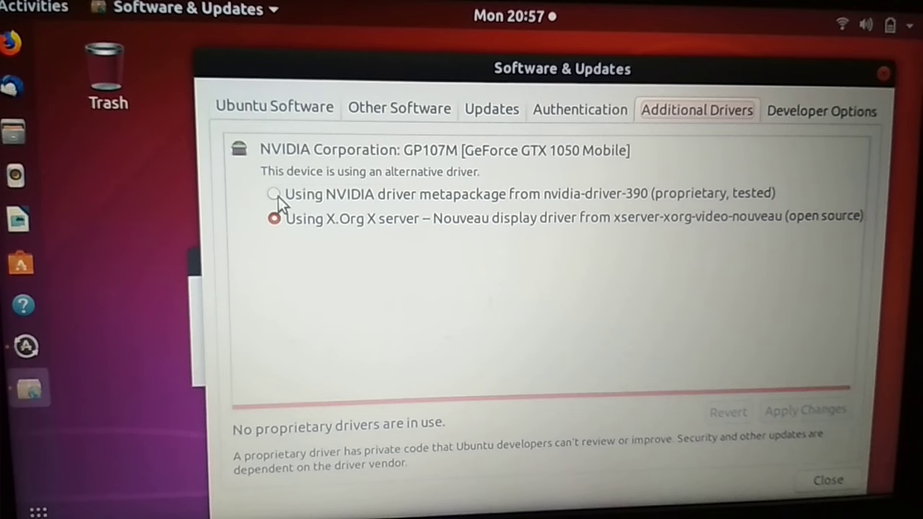
pyautogui.click(274, 194)
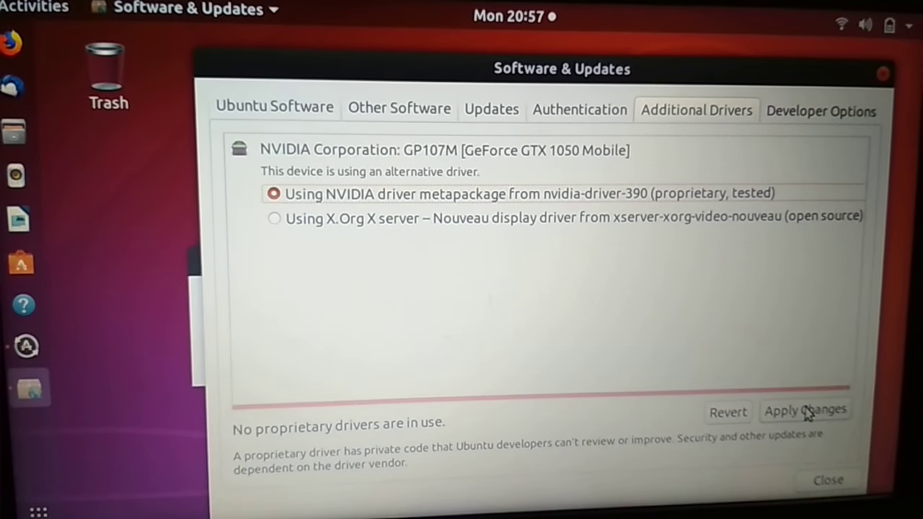
# Apply the NVIDIA 390 driver change and authenticate the installation.
pyautogui.click(805, 410)
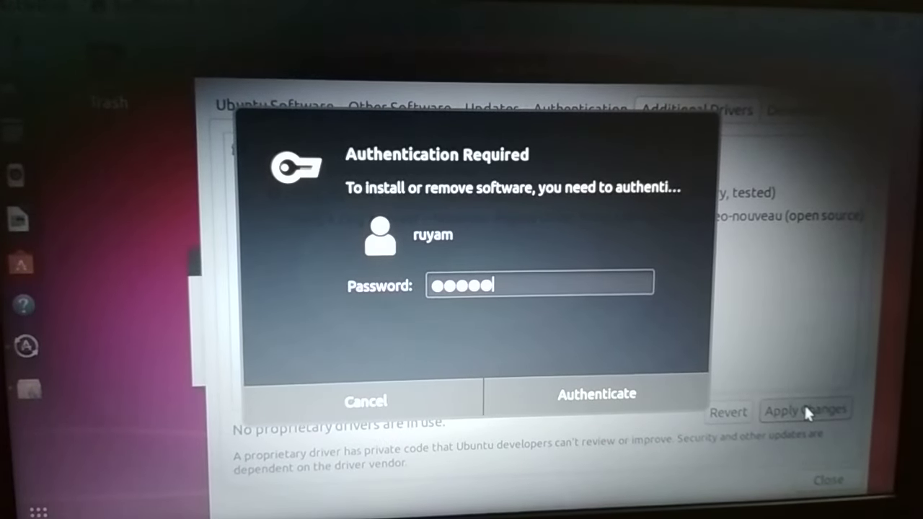
pyautogui.click(596, 394)
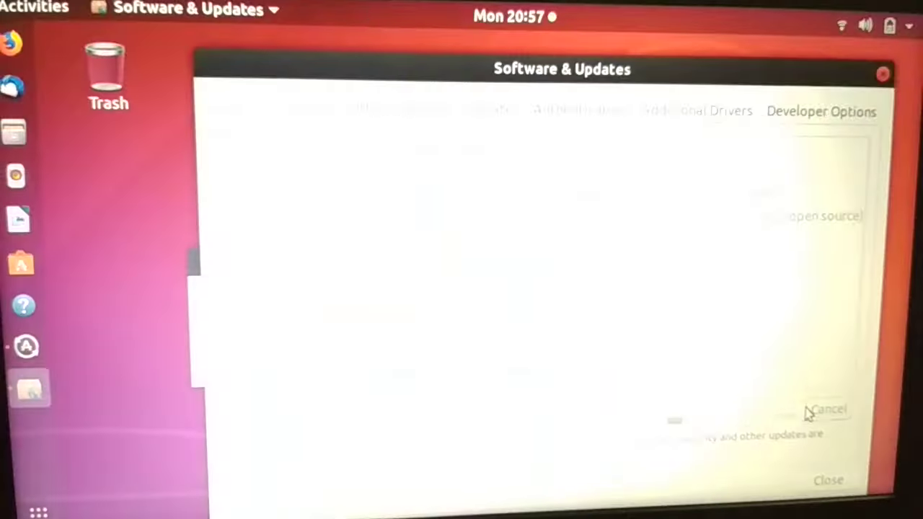